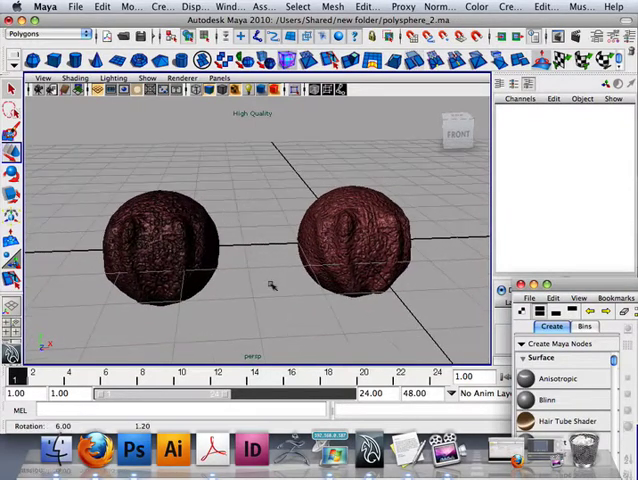
Use Projection Master to drop the sphere, paint speckled detail into the cross-patterned texture, and pick it back up.
drag(270, 284, 176, 284)
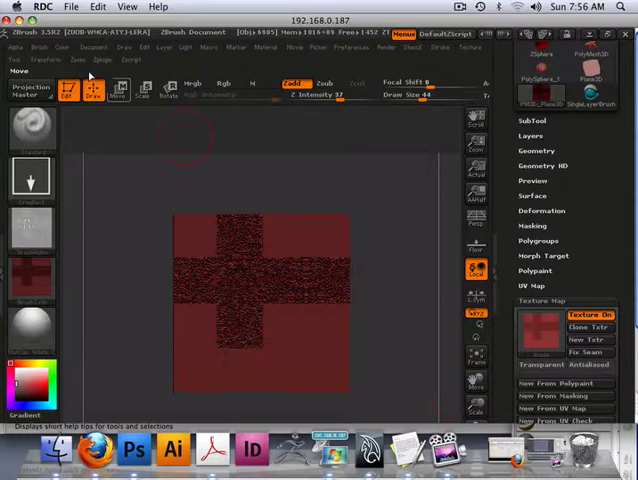
click(32, 90)
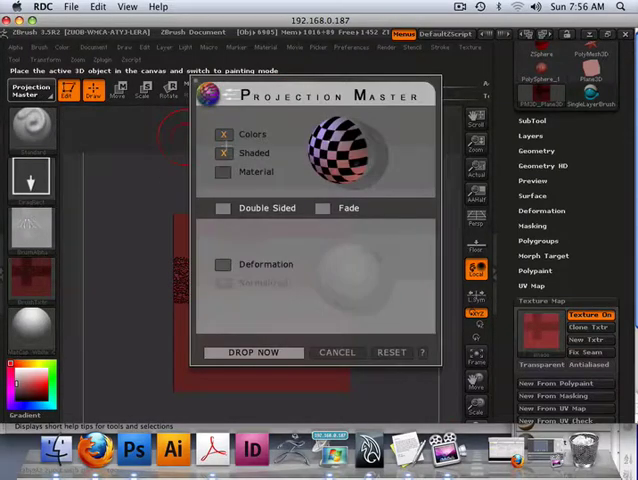
click(254, 352)
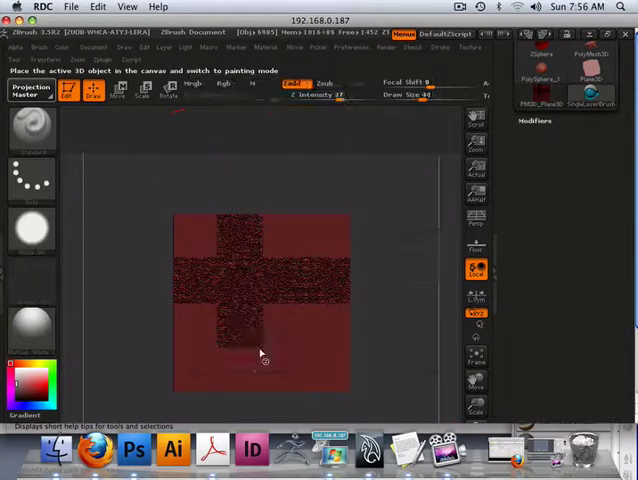
click(28, 88)
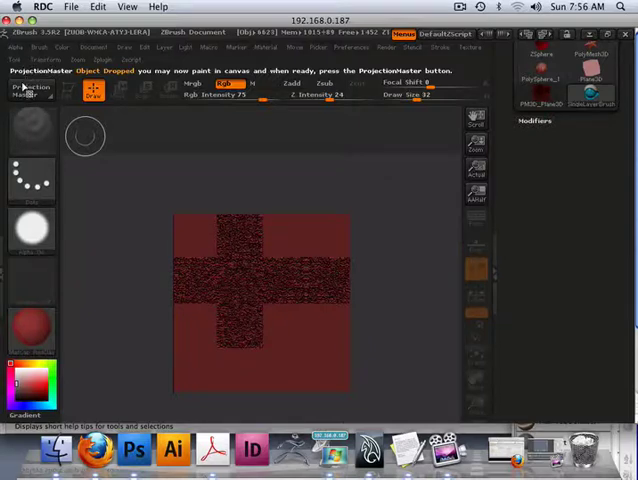
click(30, 90)
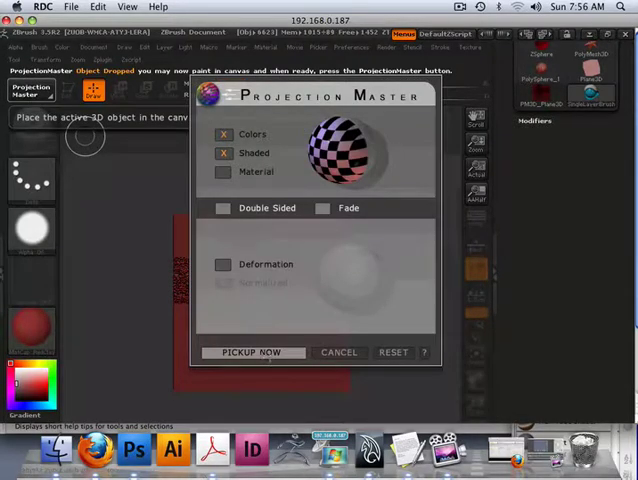
click(252, 352)
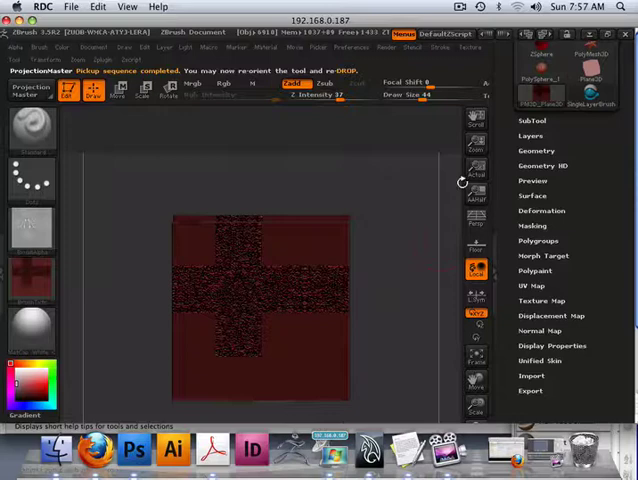
Choose the painted texture from the Texture palette so the textured sphere returns to the canvas.
click(544, 300)
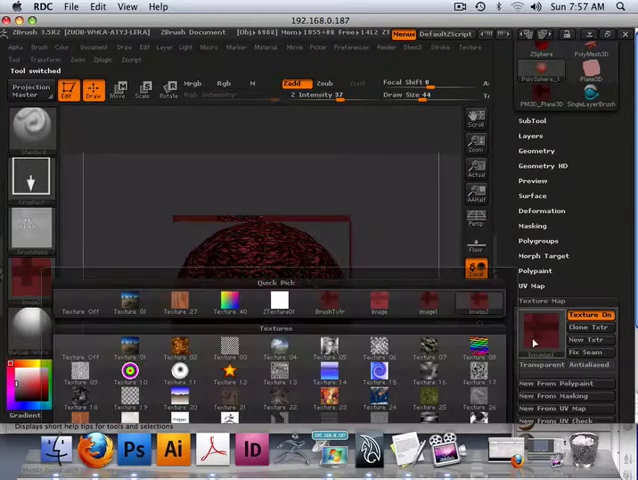
click(478, 302)
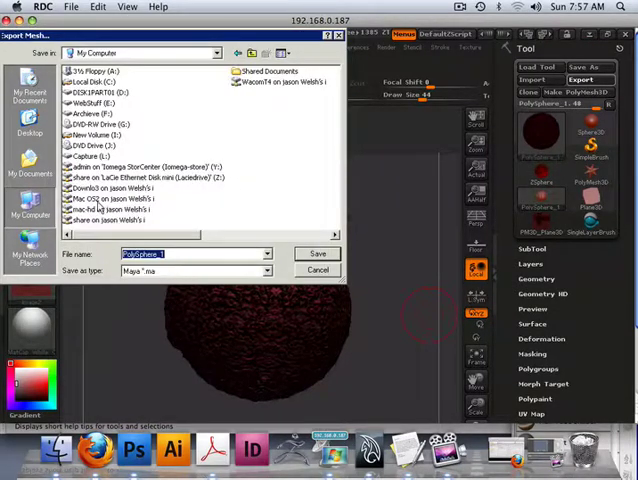
Export the sphere as Maya file polysphere_2 into the new folder under Shared.
click(108, 208)
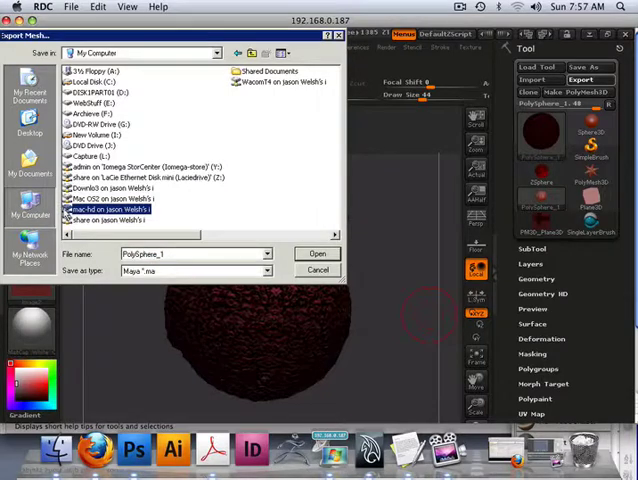
double_click(104, 208)
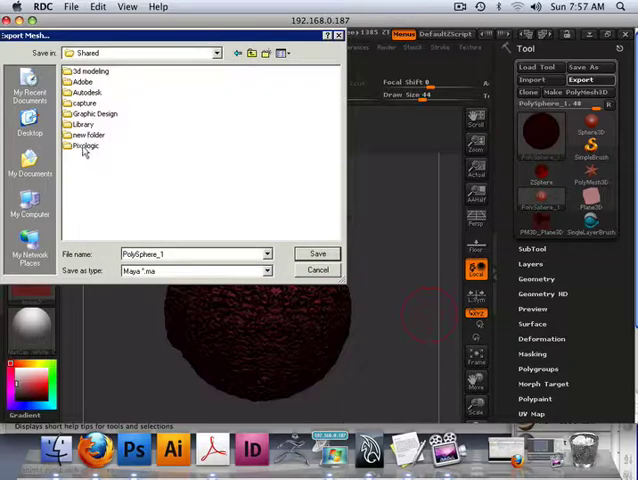
double_click(92, 136)
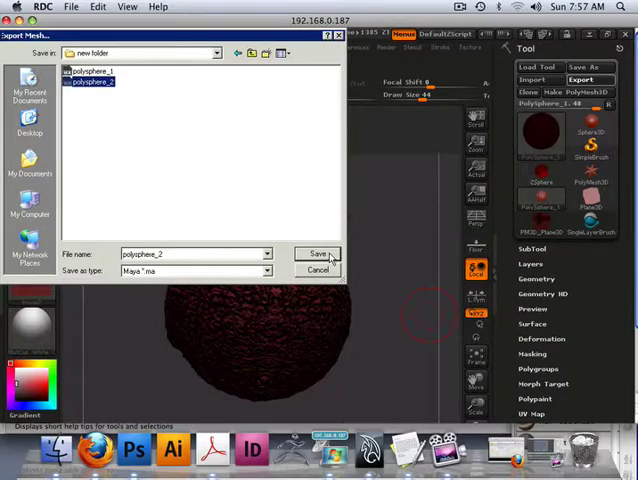
click(316, 252)
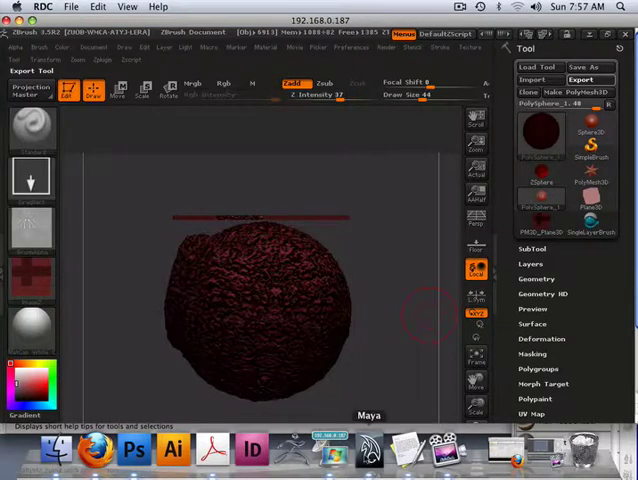
click(370, 448)
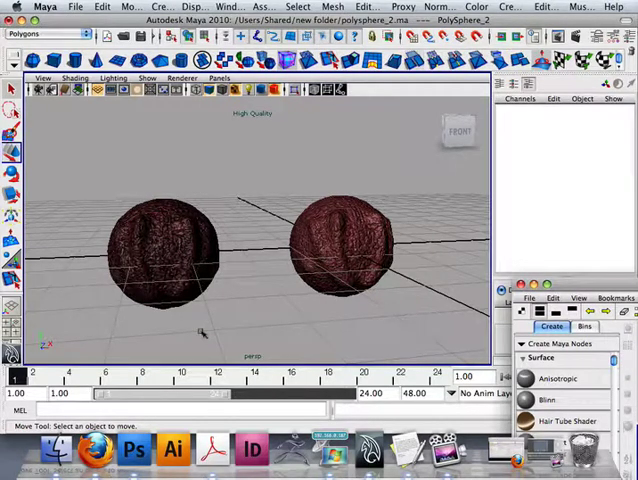
Import polysphere_2.ma from the new folder into the Maya scene and select the imported sphere.
click(74, 8)
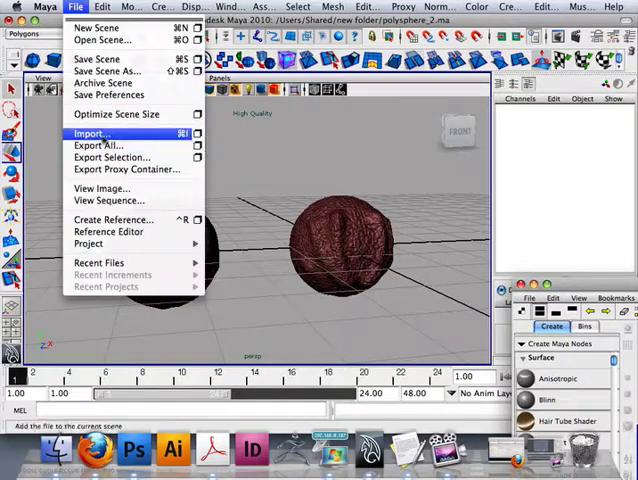
click(90, 132)
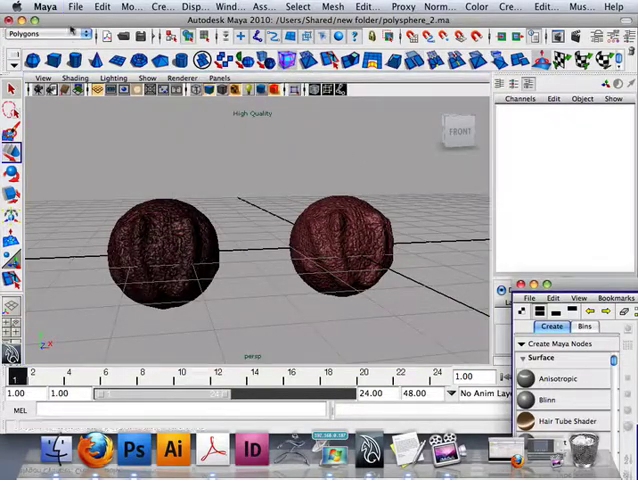
click(76, 8)
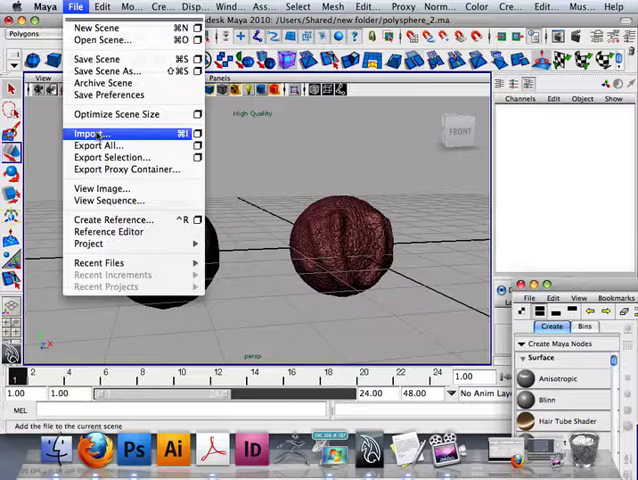
click(88, 132)
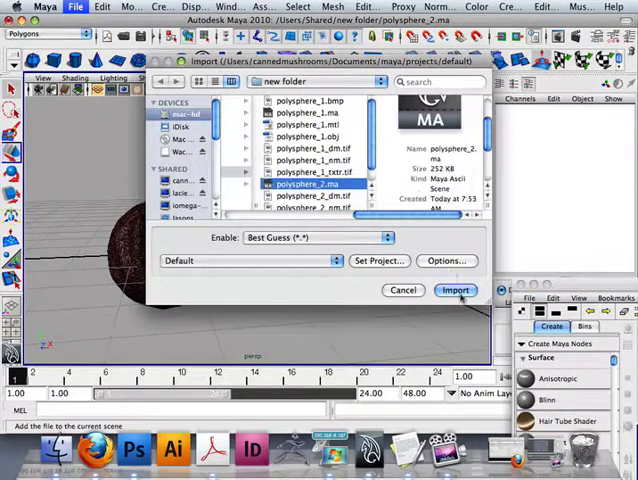
click(456, 290)
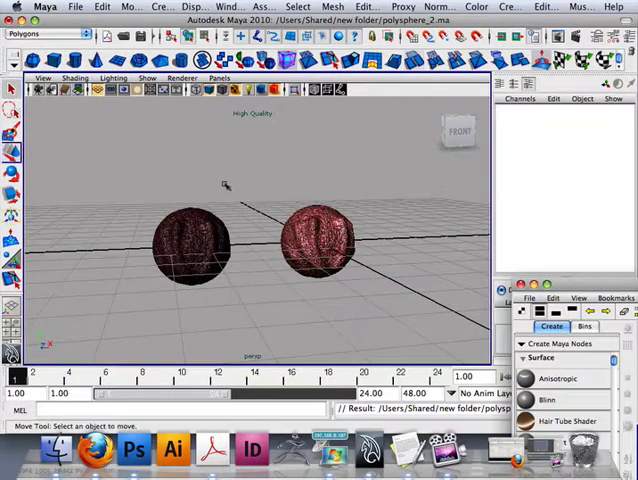
click(320, 244)
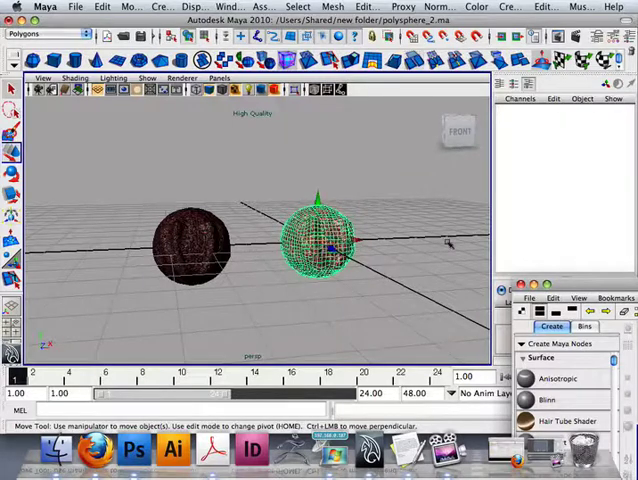